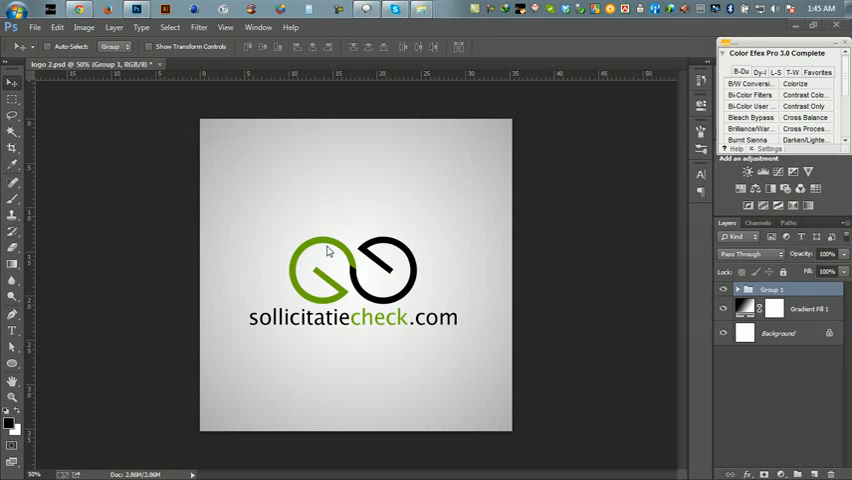
pyautogui.moveTo(92, 222)
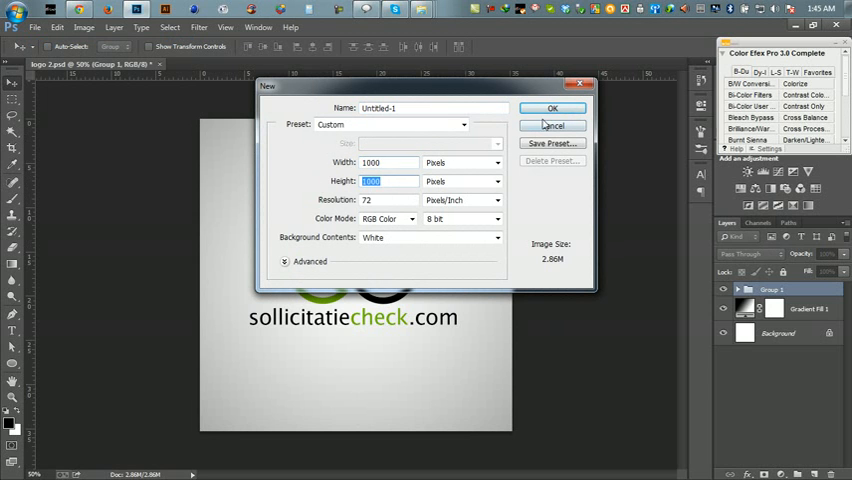
# Create the new blank 1000×1000 pixel document at 72 ppi.
pyautogui.click(554, 108)
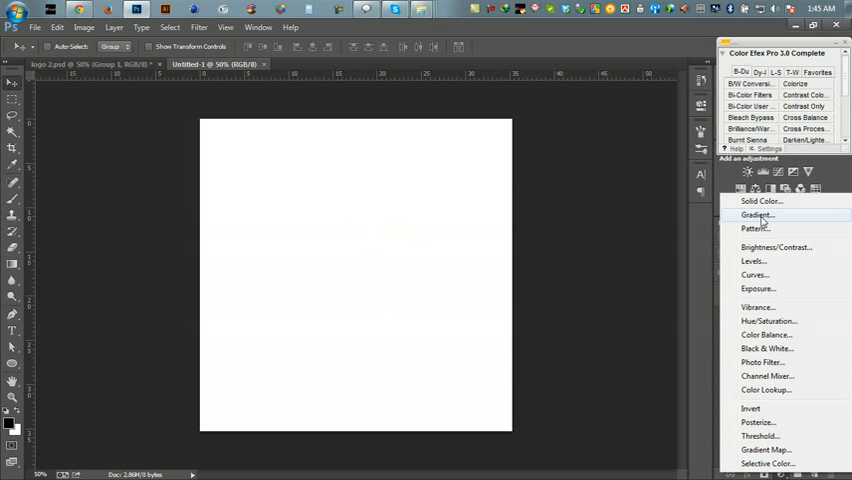
# Add a reversed Radial gradient fill layer, light in the centre fading to gray at the edges.
pyautogui.click(754, 216)
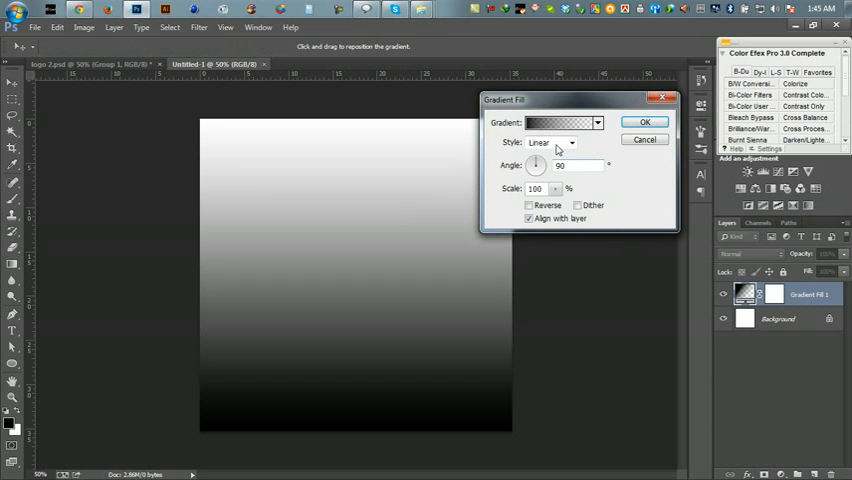
pyautogui.click(570, 142)
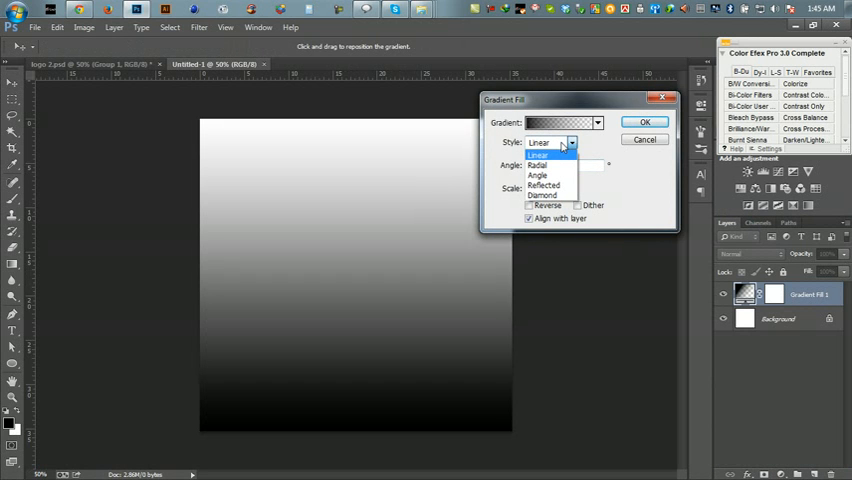
pyautogui.click(532, 166)
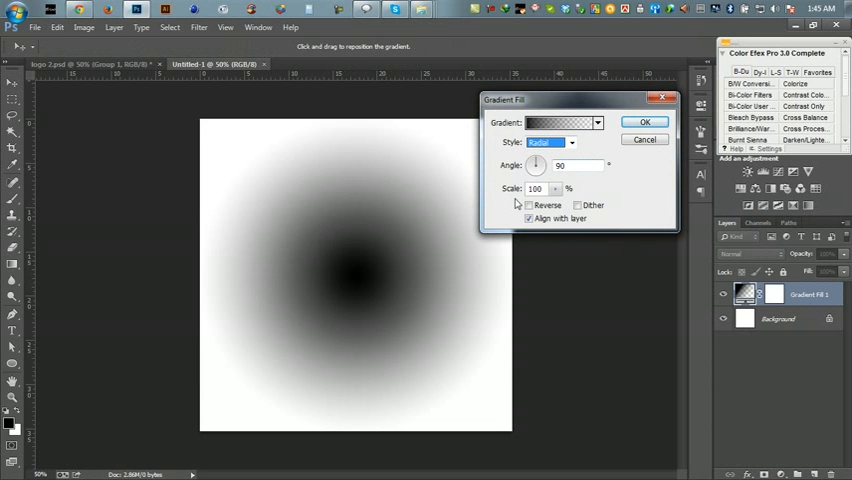
pyautogui.click(528, 204)
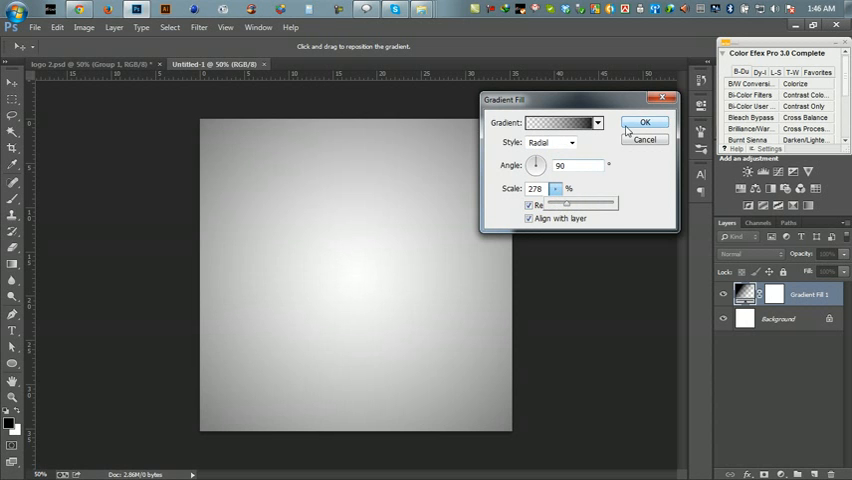
pyautogui.click(644, 122)
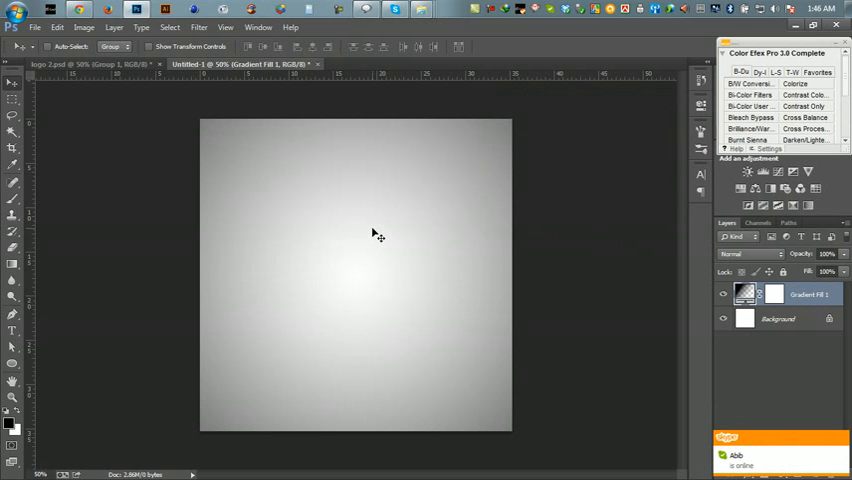
pyautogui.moveTo(468, 276)
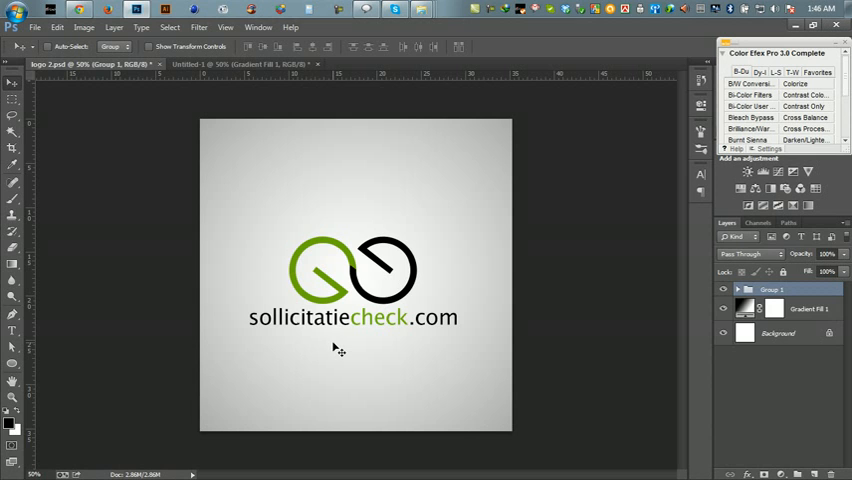
pyautogui.moveTo(342, 264)
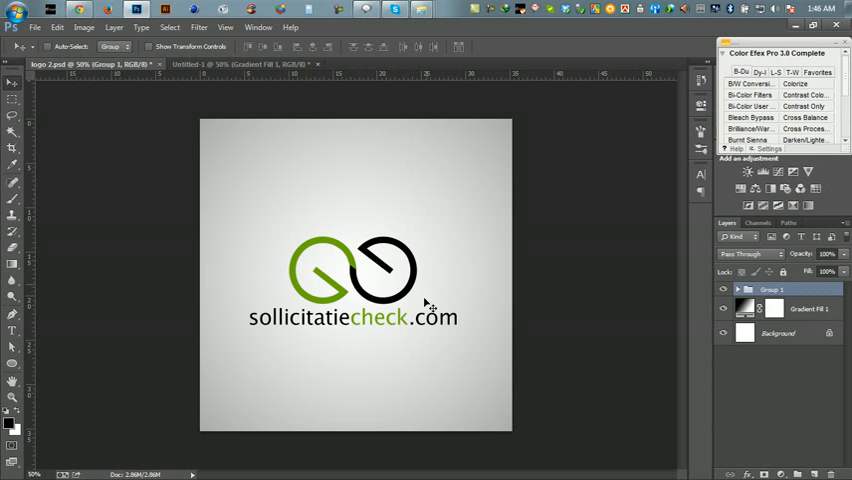
pyautogui.click(242, 64)
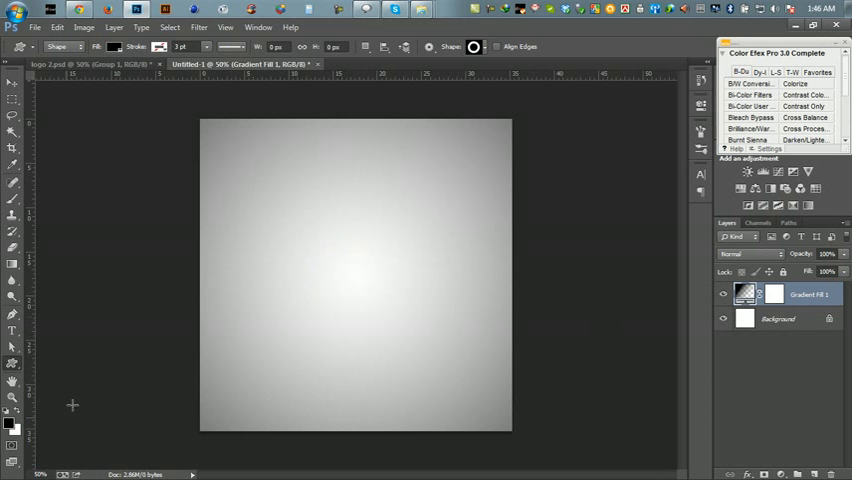
# Place a black ring with the Custom Shape Tool, cancelling the exact-size dialog.
pyautogui.click(478, 40)
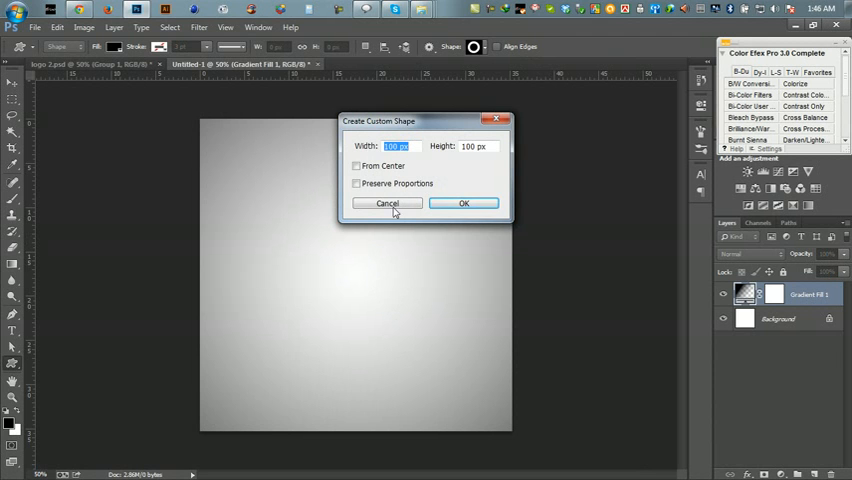
pyautogui.click(464, 204)
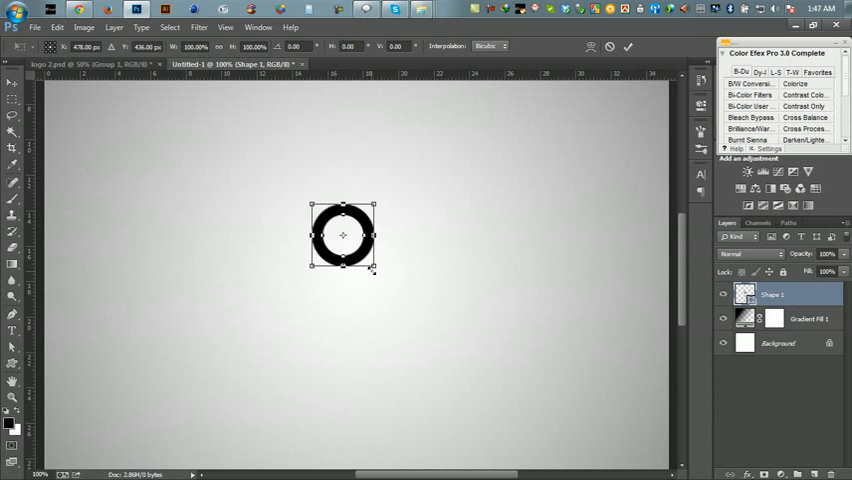
# Scale the black ring up with Free Transform so it fills much of the canvas.
pyautogui.moveTo(374, 268); pyautogui.dragTo(388, 280)
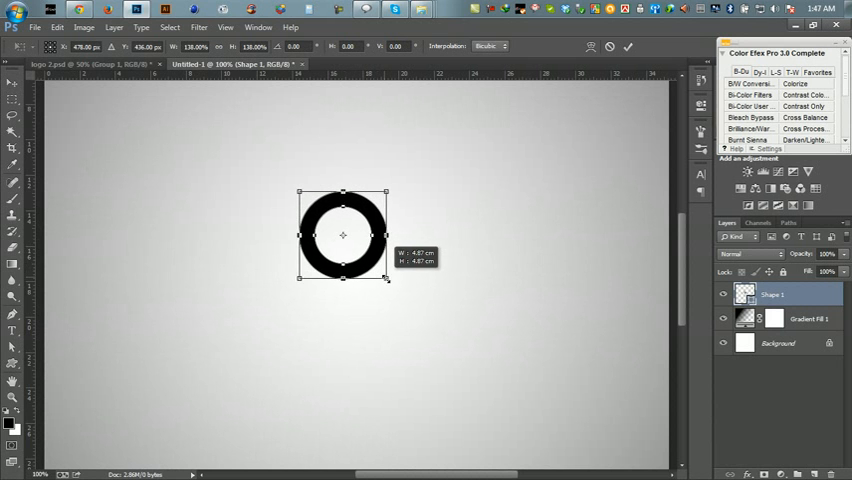
pyautogui.moveTo(388, 280); pyautogui.dragTo(448, 336)
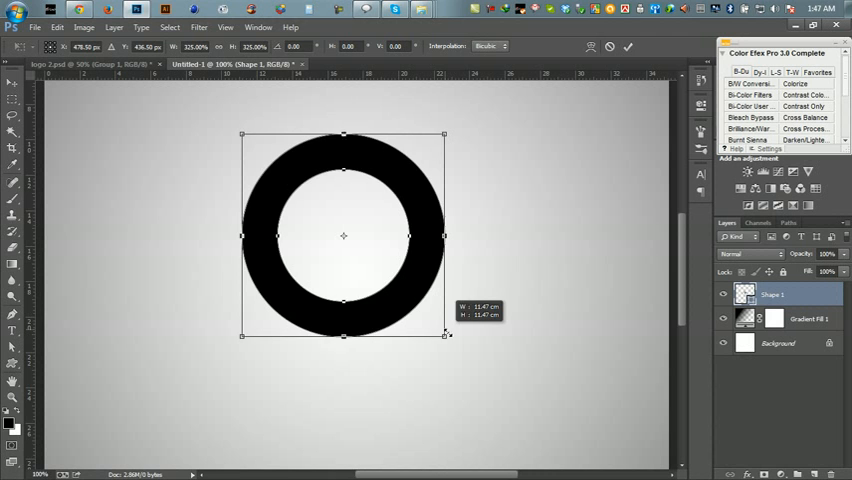
pyautogui.moveTo(448, 336); pyautogui.dragTo(448, 340)
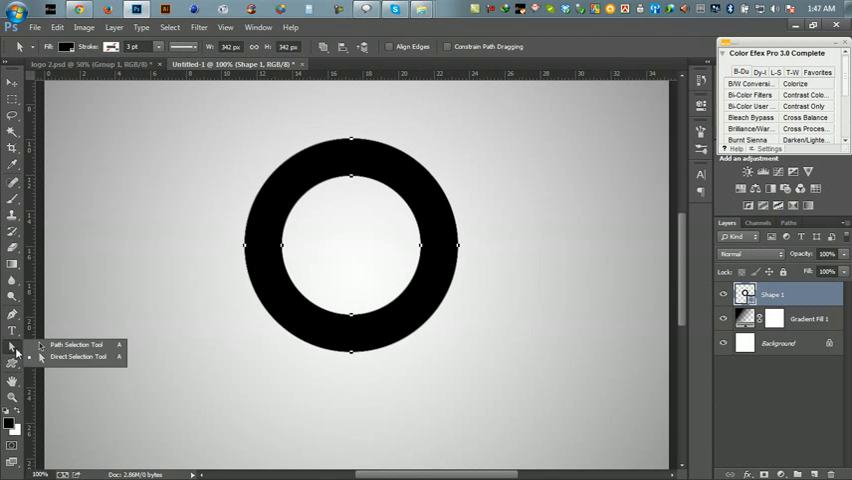
pyautogui.moveTo(80, 356)
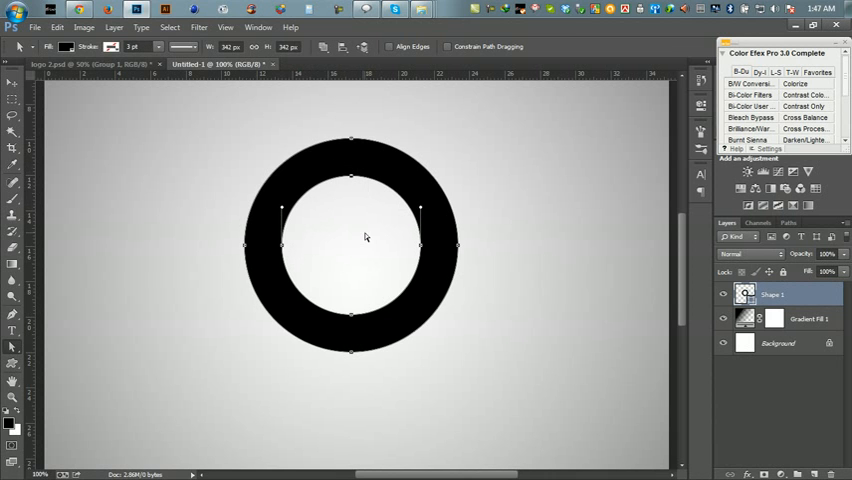
pyautogui.moveTo(352, 180)
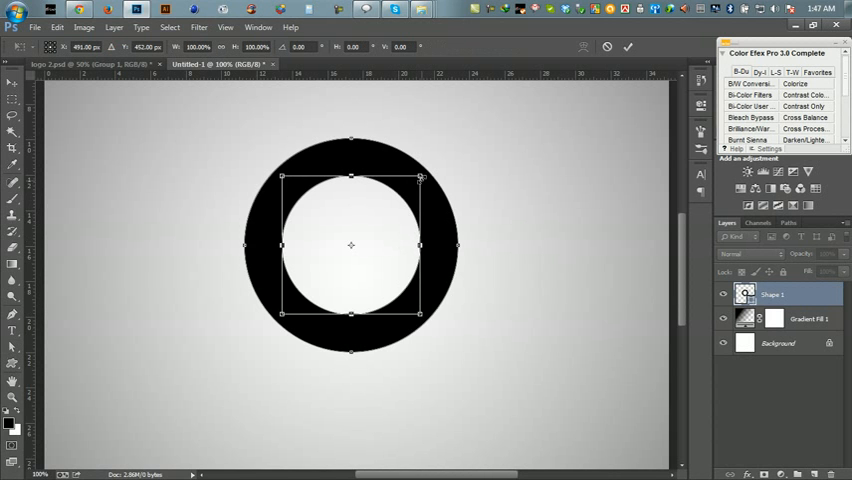
# Enlarge the ring's inner circle path from the centre to thin the band, and apply it.
pyautogui.moveTo(420, 176); pyautogui.dragTo(428, 170)
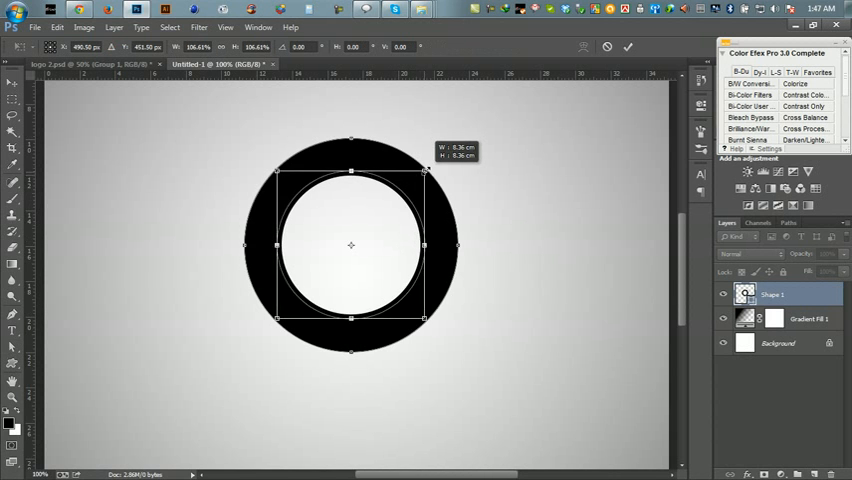
pyautogui.moveTo(428, 170); pyautogui.dragTo(436, 164)
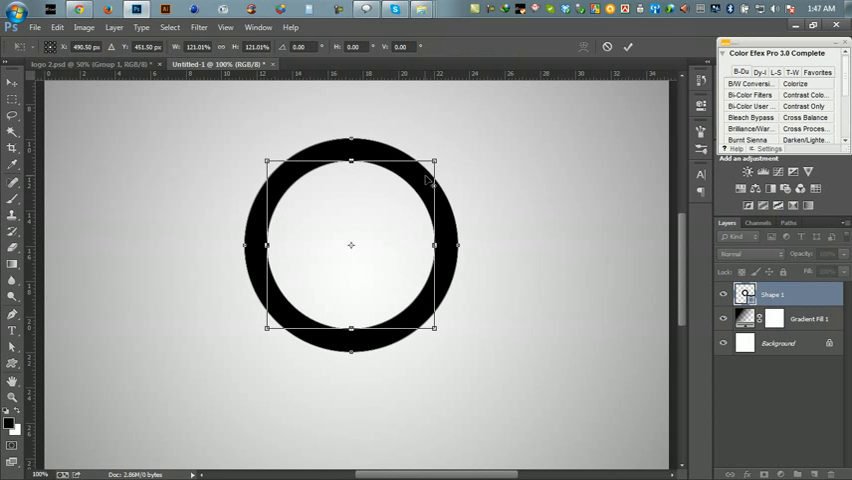
pyautogui.moveTo(434, 160); pyautogui.dragTo(440, 158)
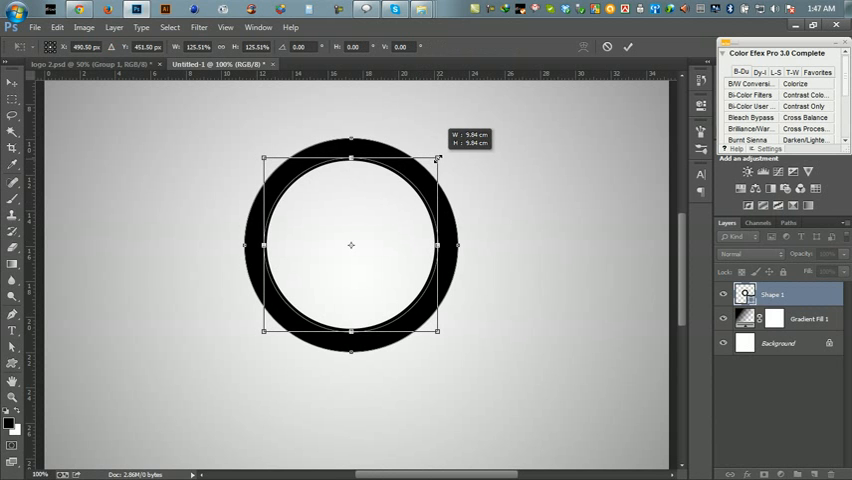
pyautogui.click(630, 48)
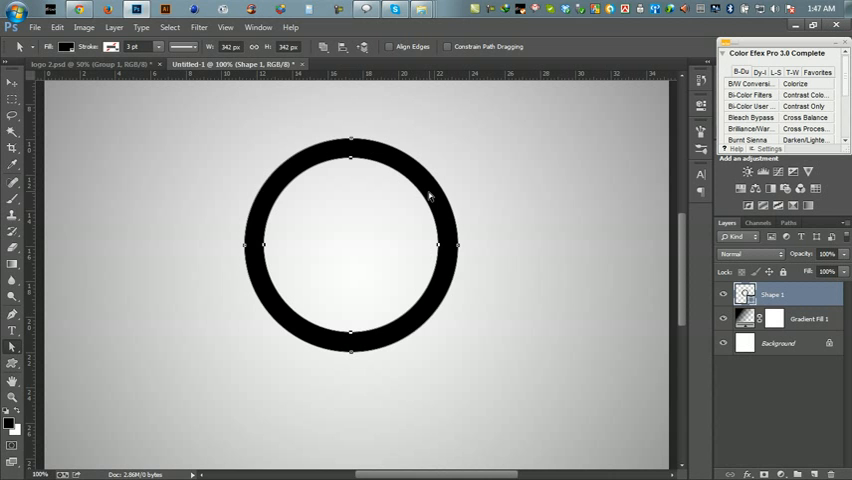
pyautogui.moveTo(322, 216)
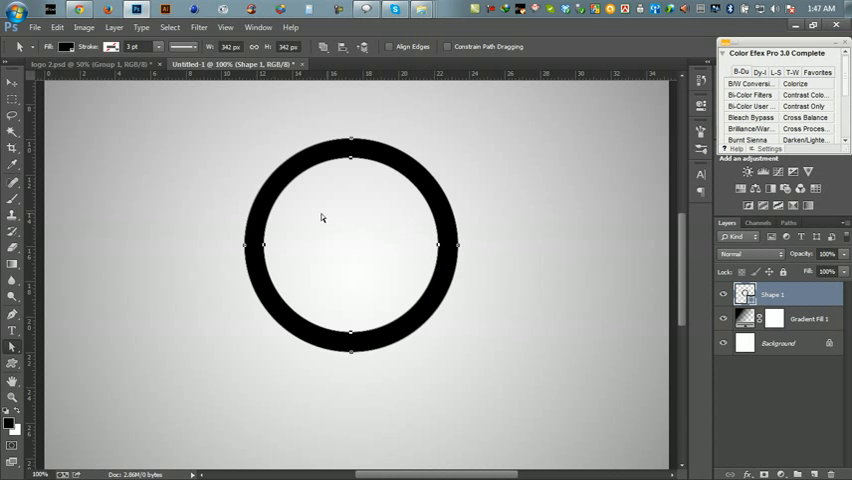
pyautogui.moveTo(16, 348)
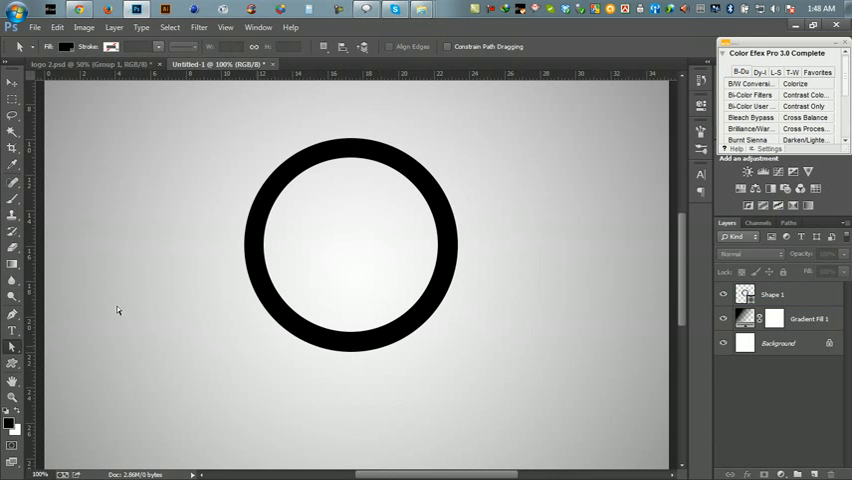
pyautogui.click(14, 360)
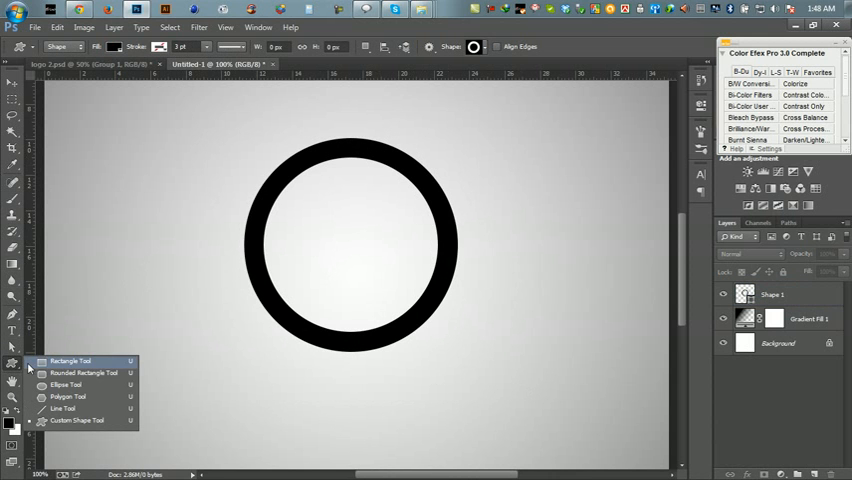
pyautogui.moveTo(72, 360)
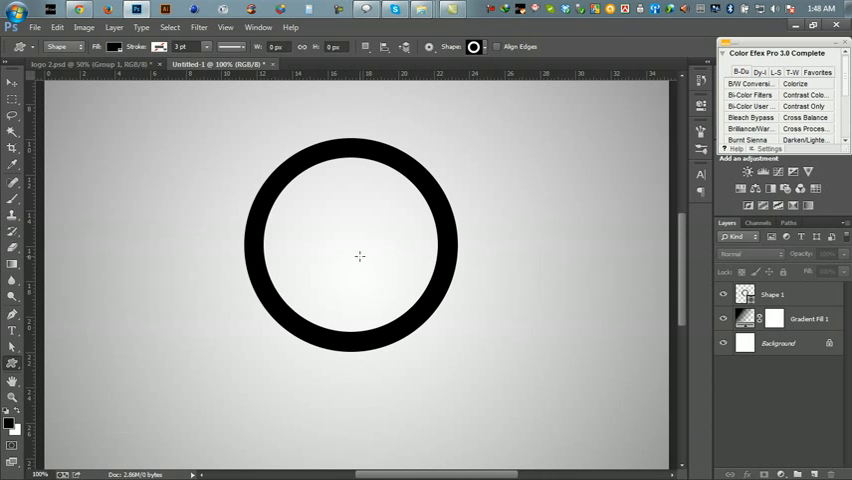
pyautogui.moveTo(200, 118)
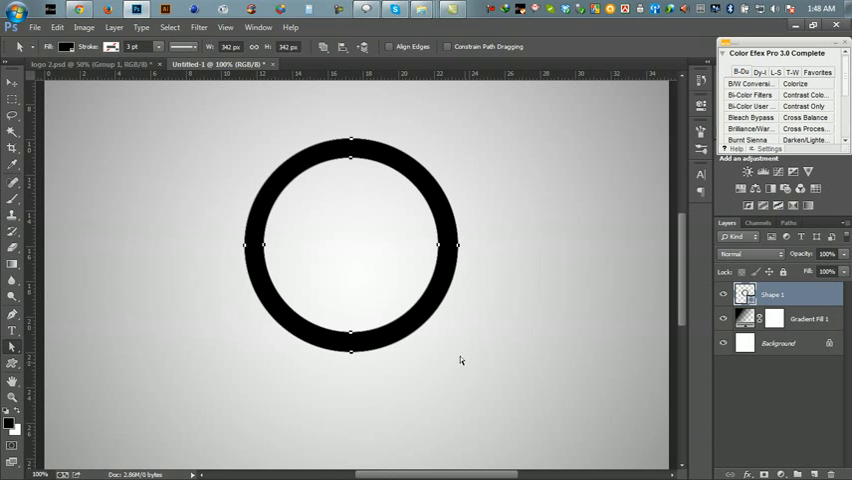
pyautogui.moveTo(364, 78)
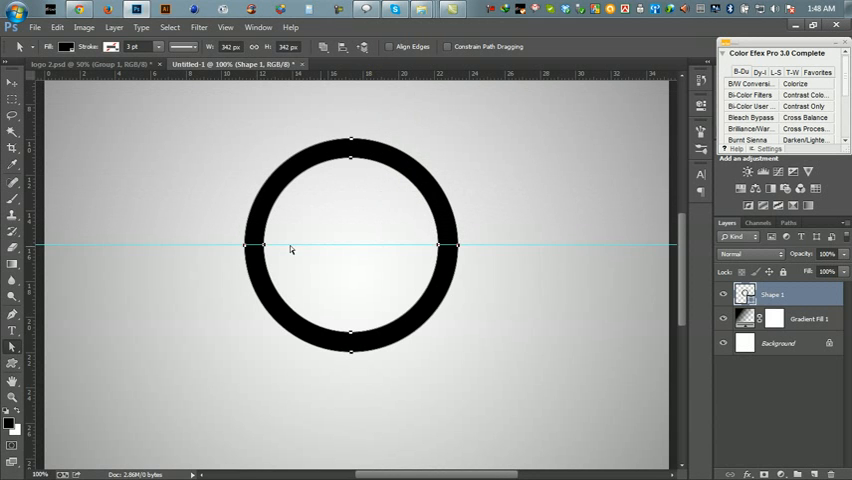
pyautogui.moveTo(444, 252)
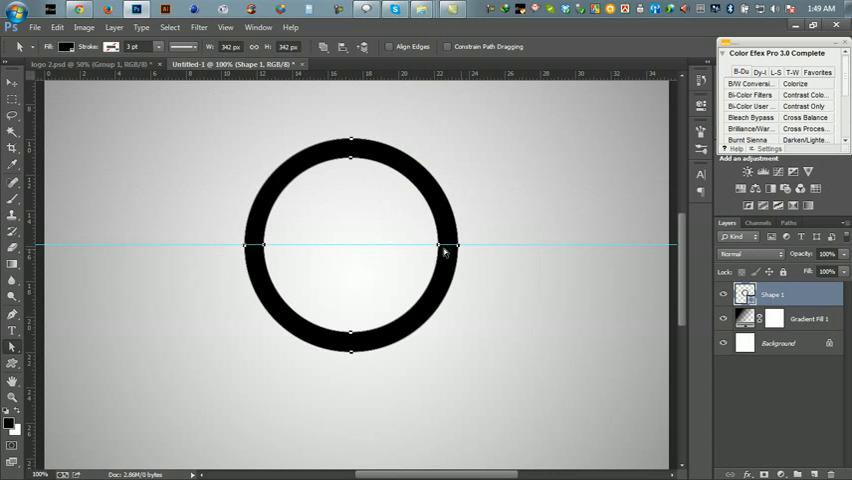
pyautogui.moveTo(588, 274)
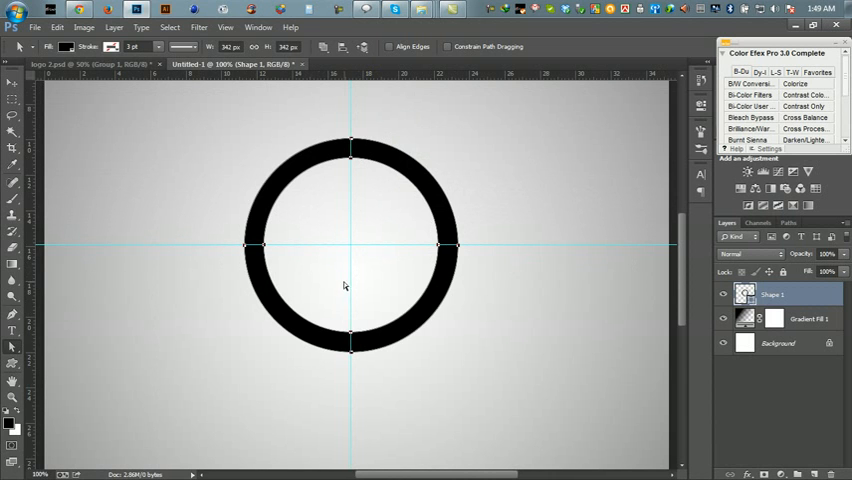
pyautogui.moveTo(380, 144)
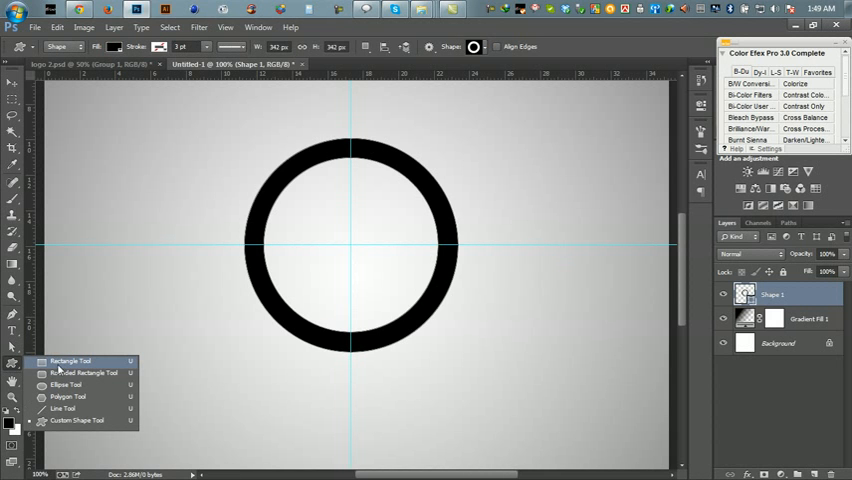
pyautogui.moveTo(76, 368)
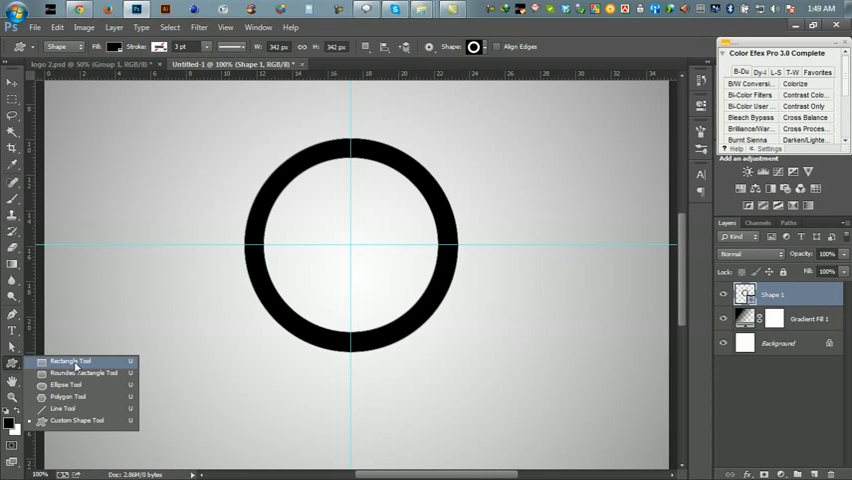
# Draw a rectangle over the ring's right side and set it to Subtract Front Shape.
pyautogui.click(608, 236)
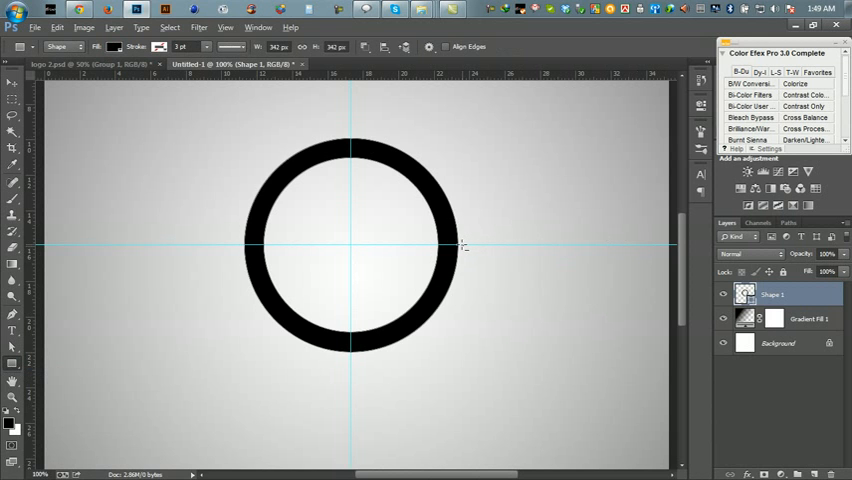
pyautogui.moveTo(412, 232); pyautogui.dragTo(504, 258)
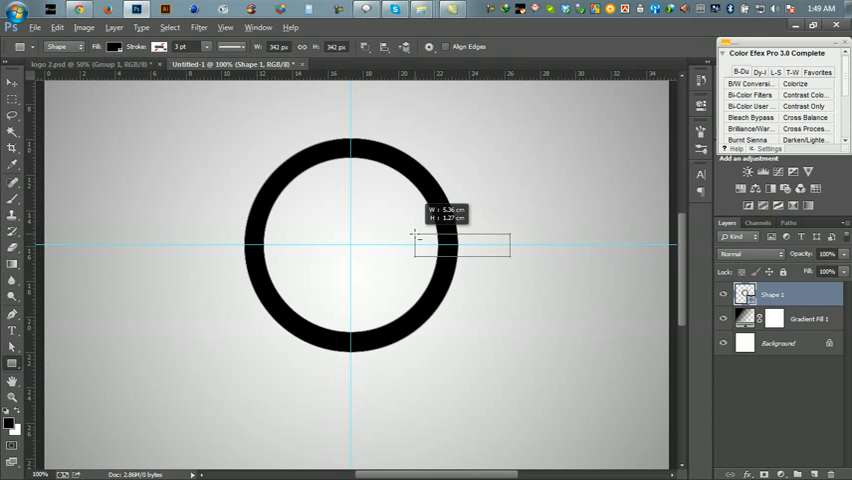
pyautogui.moveTo(508, 256); pyautogui.dragTo(520, 248)
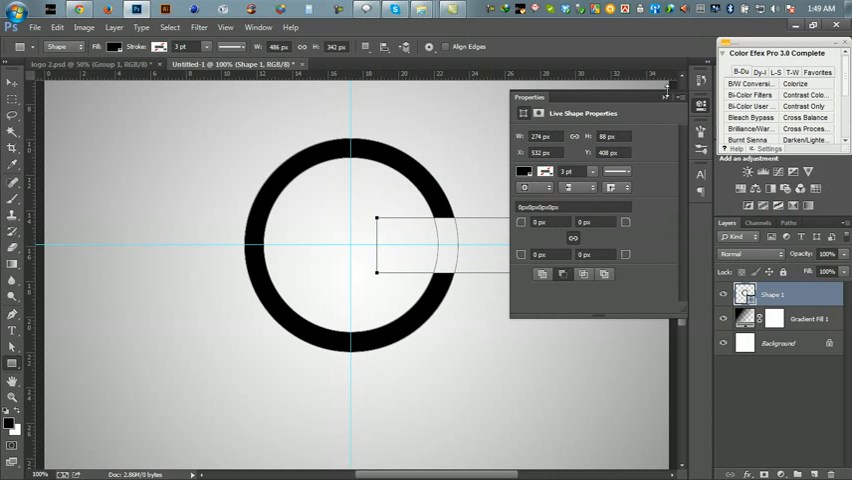
pyautogui.click(668, 96)
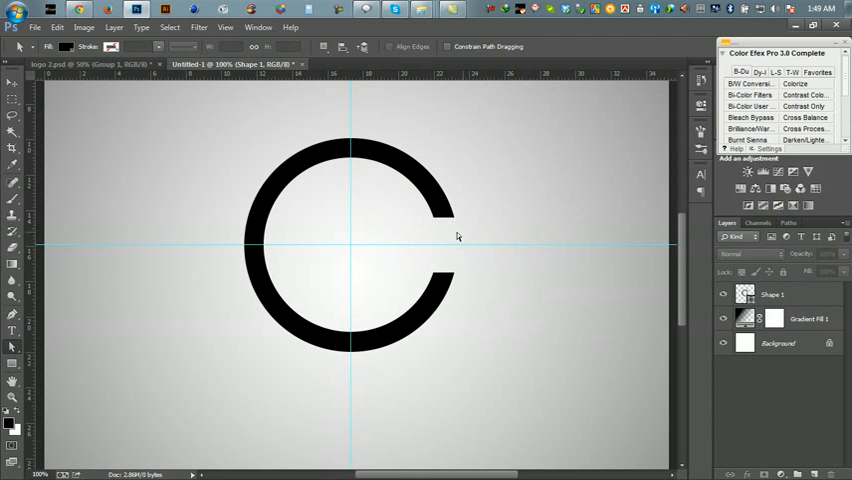
# Move the subtracting rectangle up so the opening sits at the ring's upper right.
pyautogui.moveTo(378, 220); pyautogui.dragTo(548, 272)
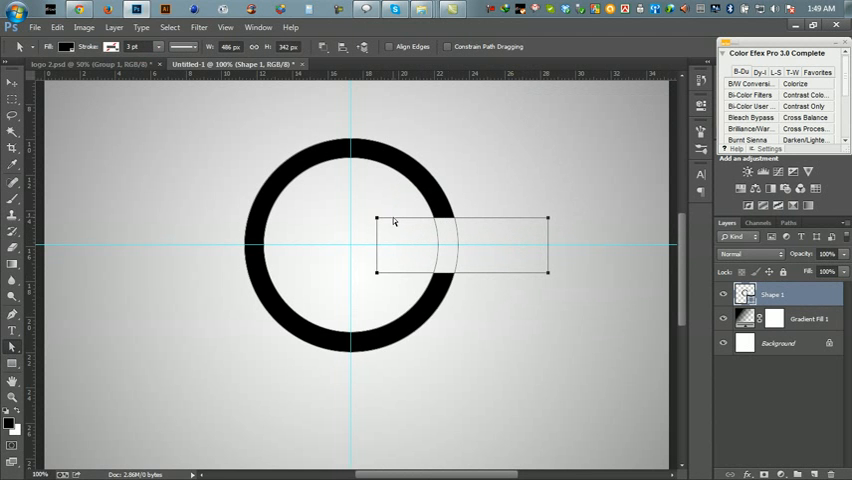
pyautogui.moveTo(362, 220)
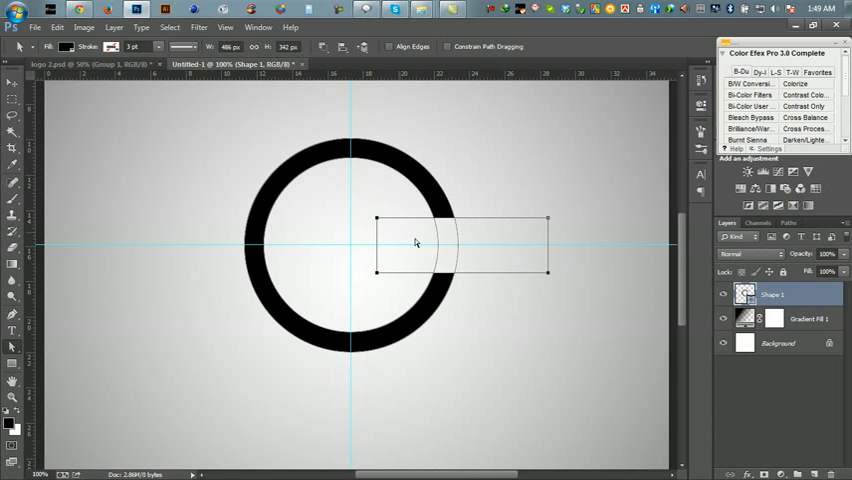
pyautogui.moveTo(530, 222)
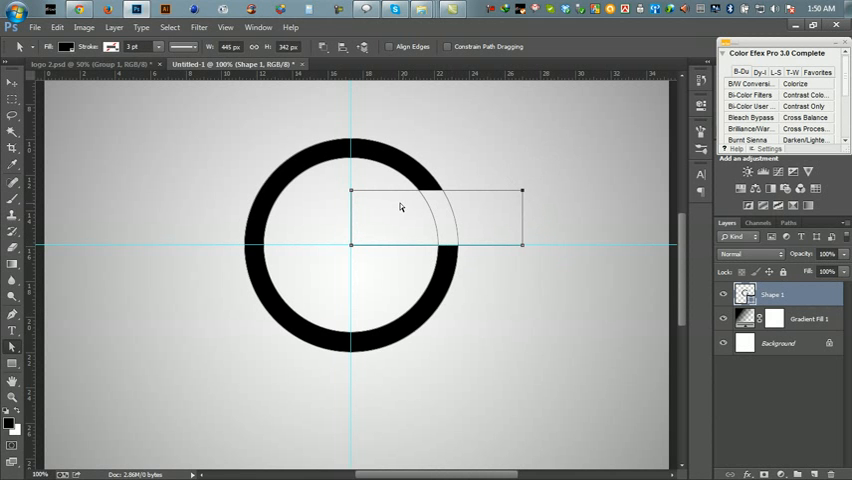
pyautogui.moveTo(544, 200)
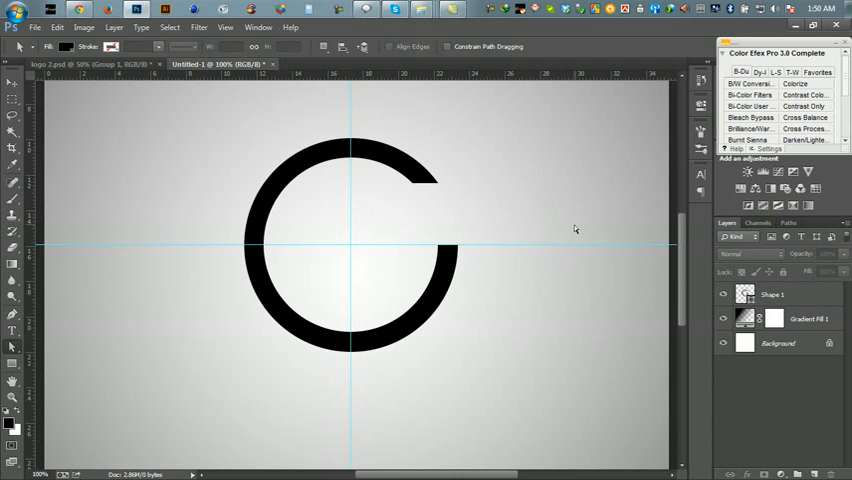
pyautogui.moveTo(378, 256)
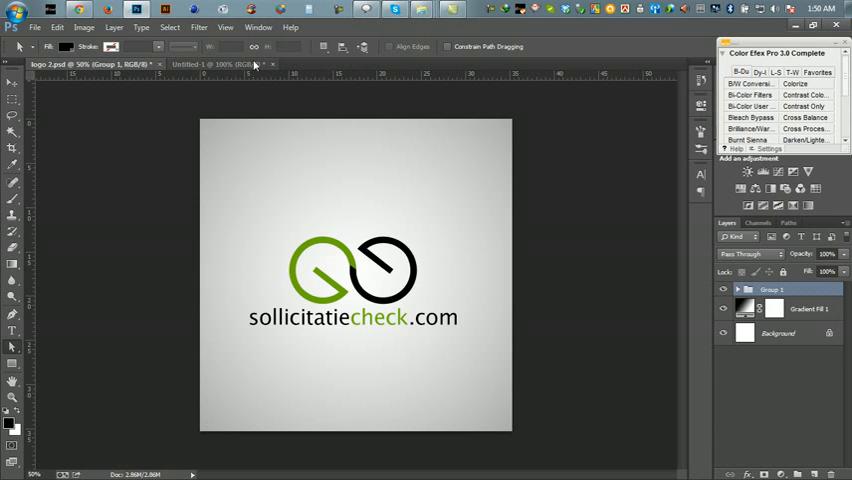
# Draw a thin crossbar from the centre rightward and merge it with the ring into a G.
pyautogui.click(210, 64)
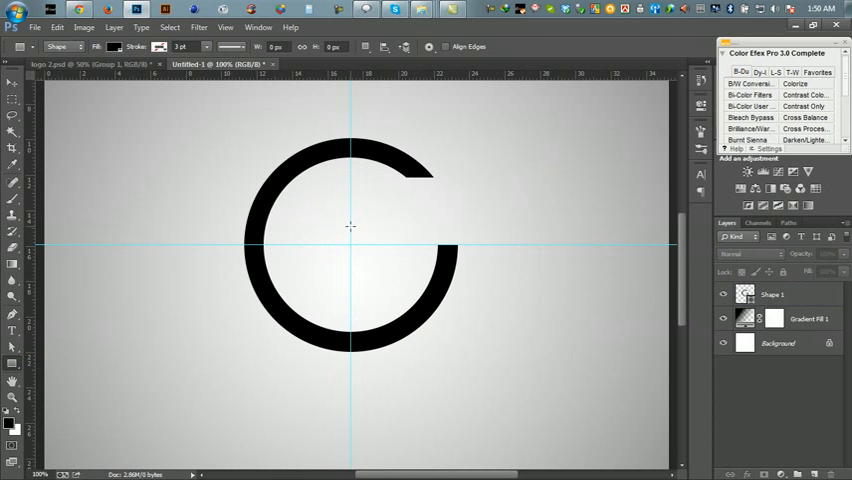
pyautogui.moveTo(352, 226); pyautogui.dragTo(430, 244)
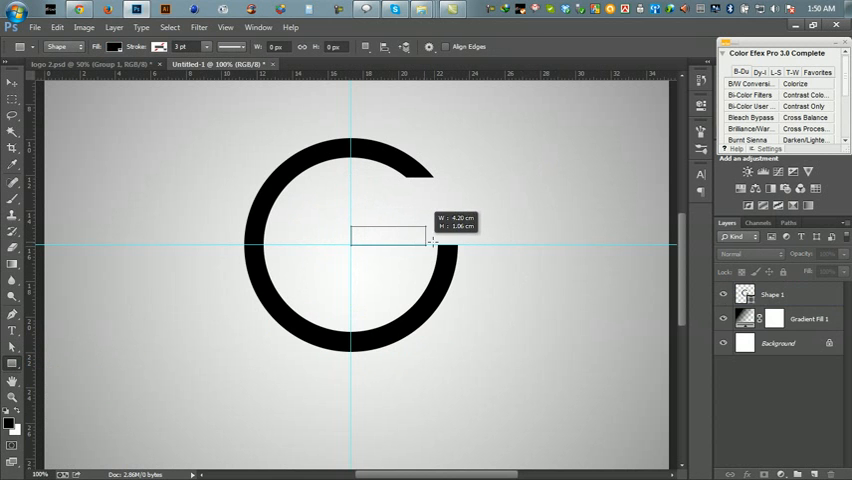
pyautogui.moveTo(432, 236); pyautogui.dragTo(460, 236)
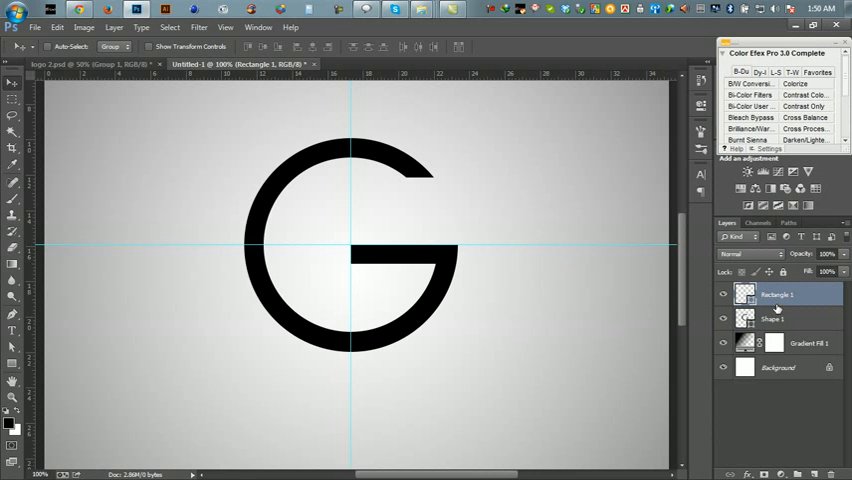
pyautogui.moveTo(772, 294)
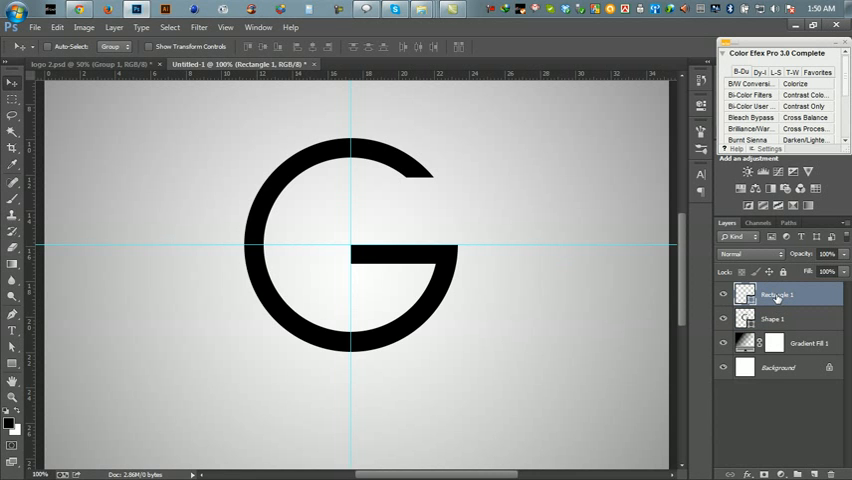
pyautogui.click(780, 320)
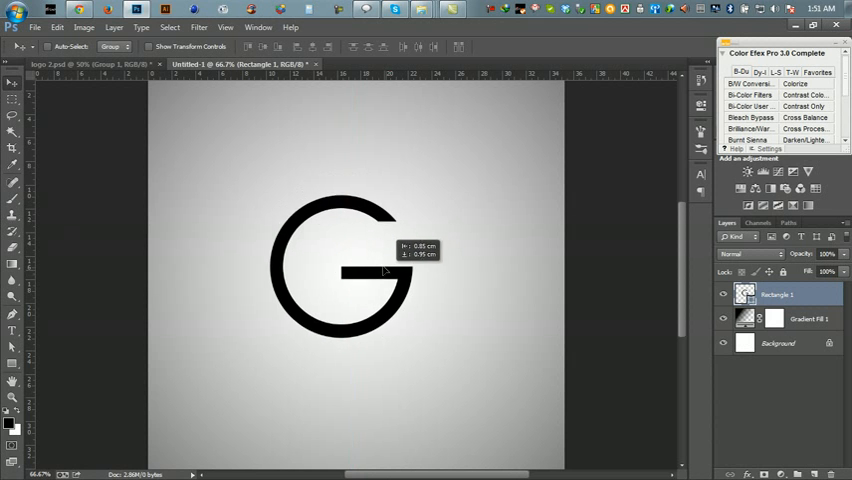
# Duplicate the G shape layer and give the copy a blue fill.
pyautogui.rightClick(780, 294)
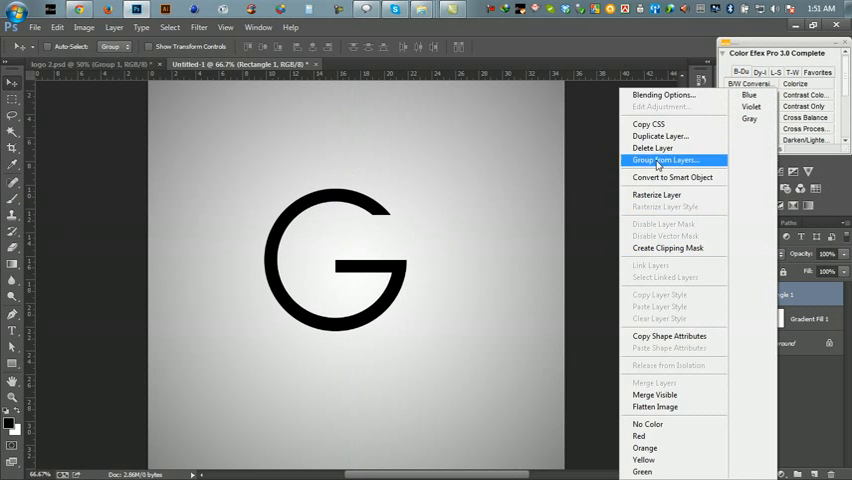
pyautogui.click(660, 136)
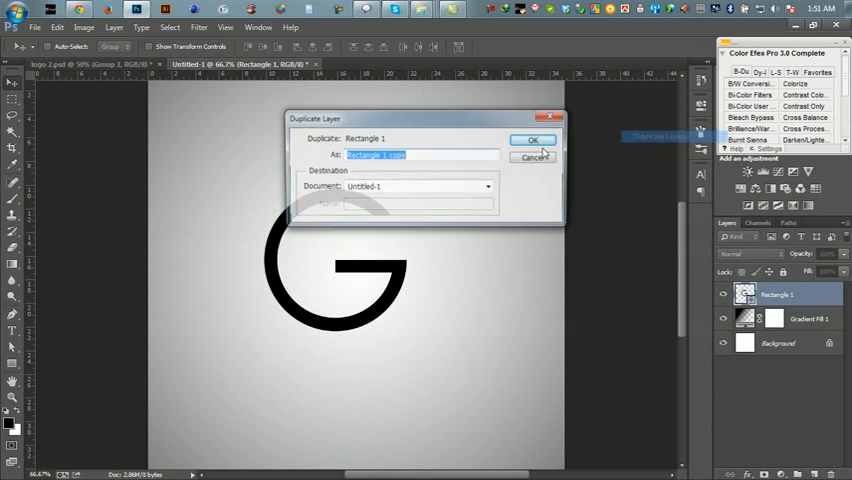
pyautogui.click(532, 140)
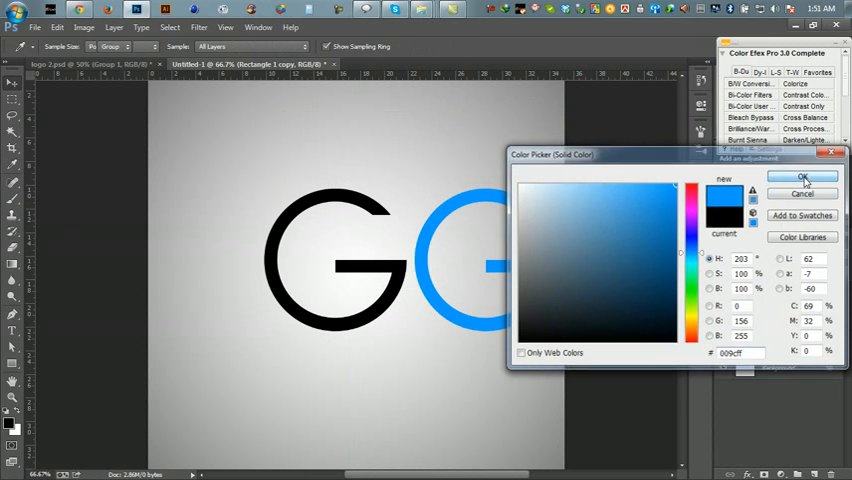
pyautogui.click(792, 176)
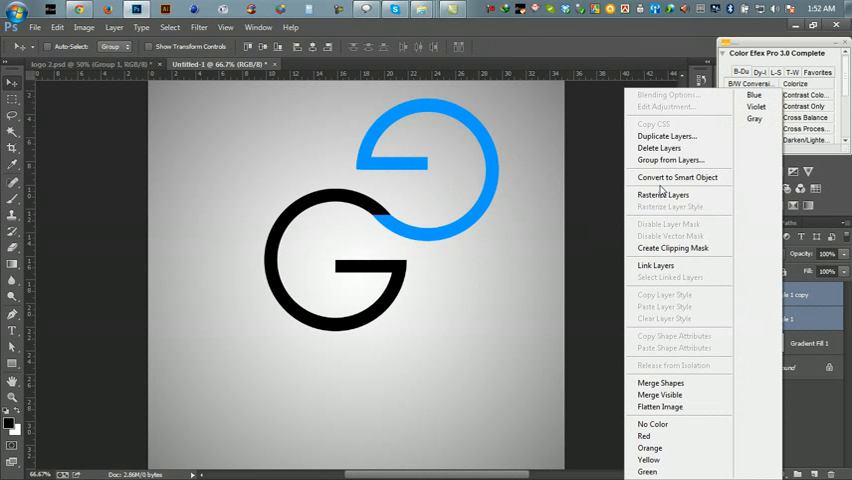
pyautogui.moveTo(796, 312)
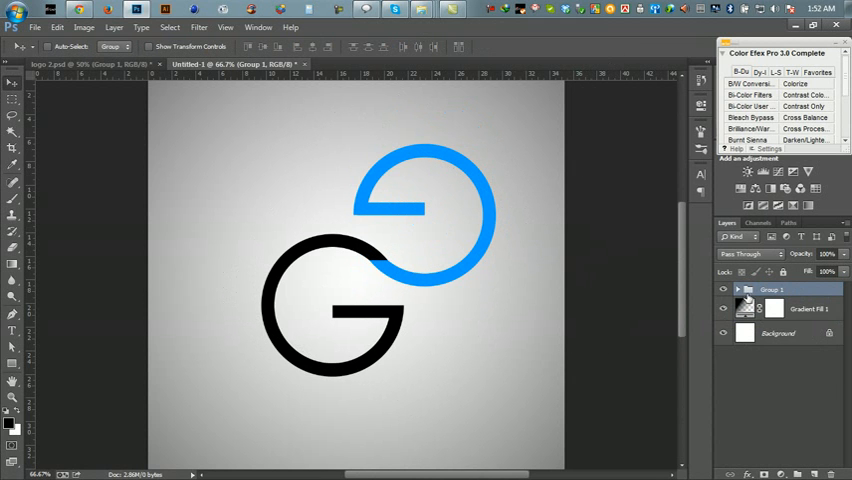
# Group both G layers and scale the interlocking icon down to a smaller horizontal mark.
pyautogui.click(734, 288)
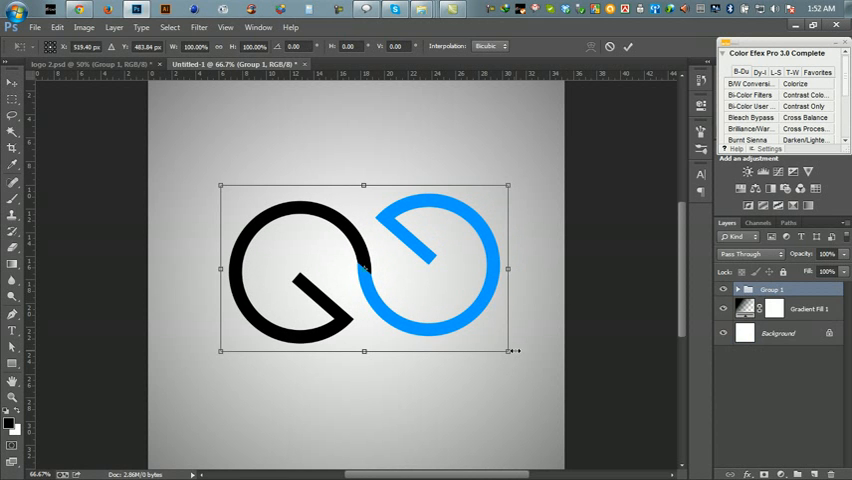
pyautogui.moveTo(508, 352); pyautogui.dragTo(448, 316)
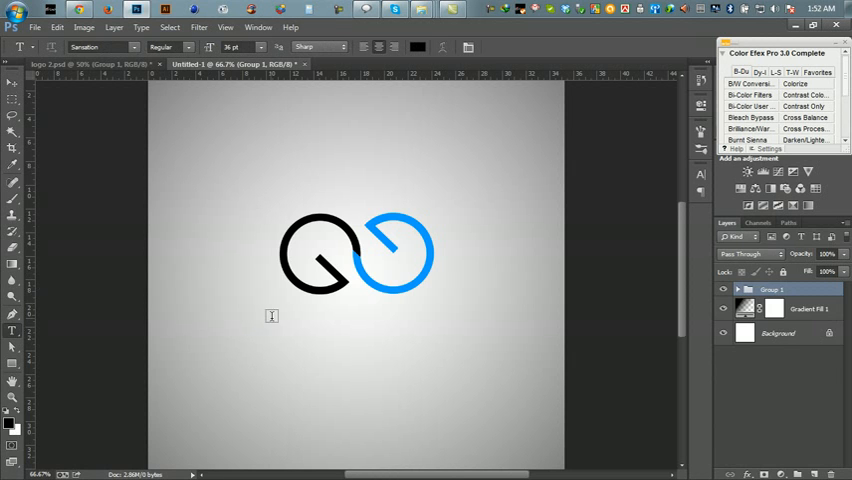
# Create the 'Sollicitatiecheck.com' text layer under the G mark and colour 'check.com' blue.
pyautogui.click(280, 324)
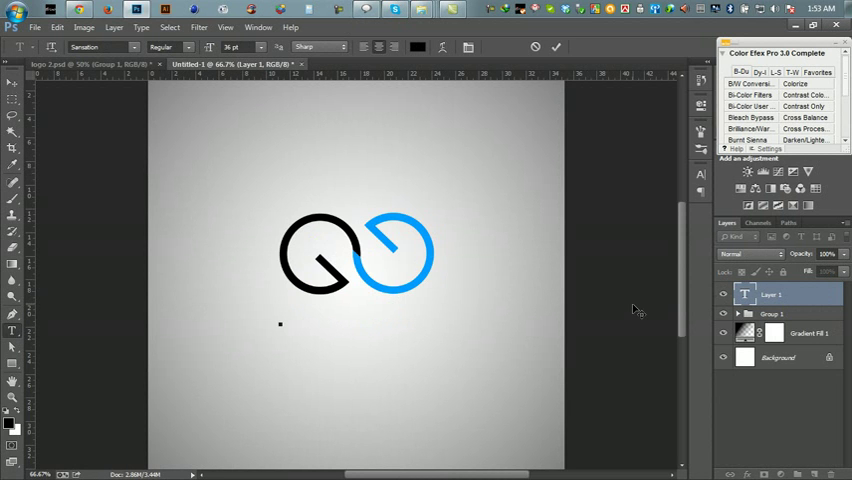
pyautogui.write('Solli')
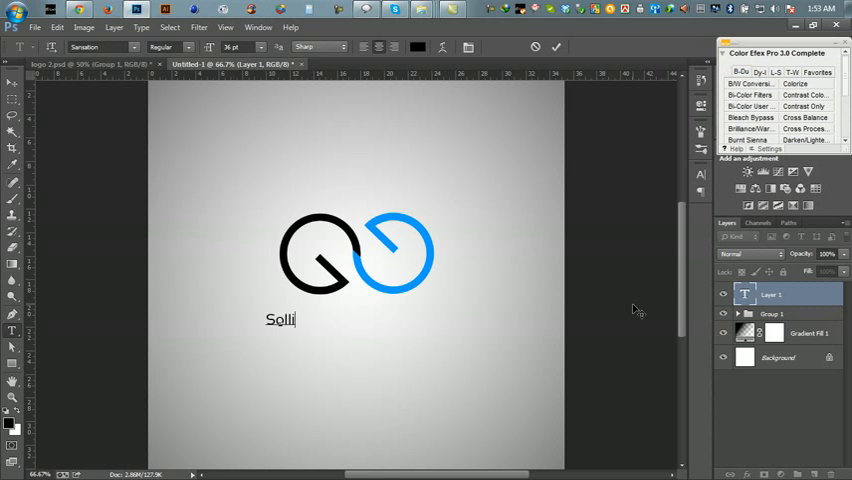
pyautogui.write('citat')
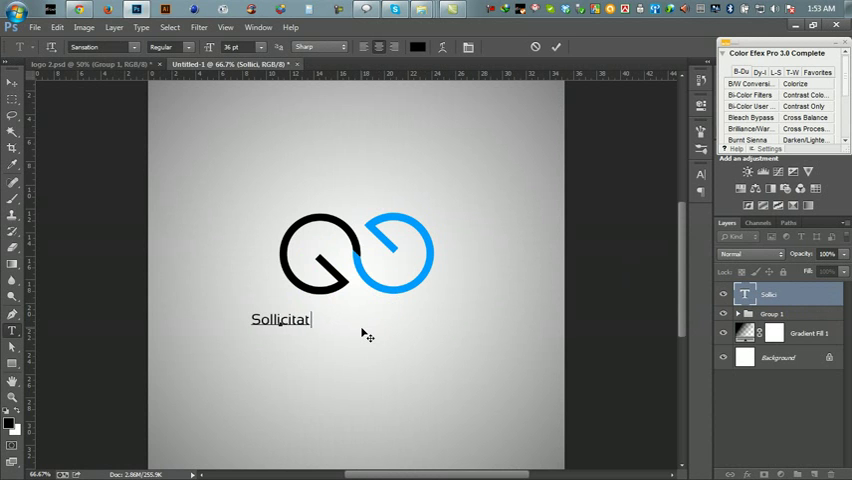
pyautogui.write('ieched')
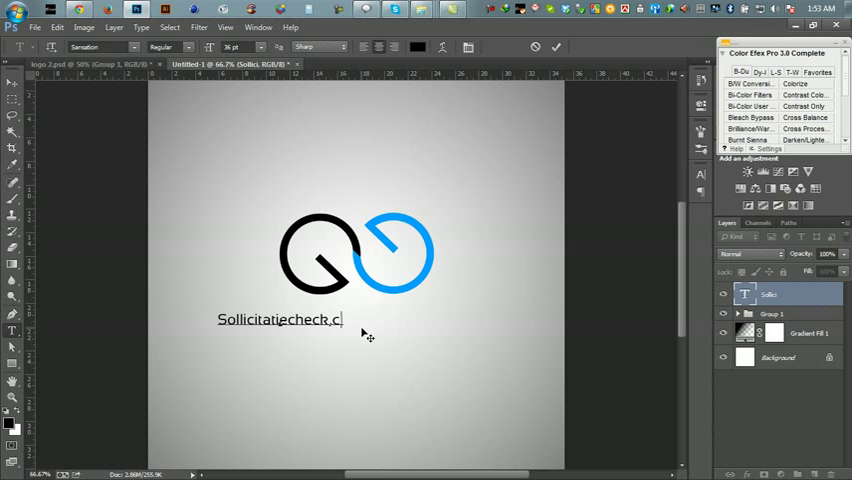
pyautogui.write('om')
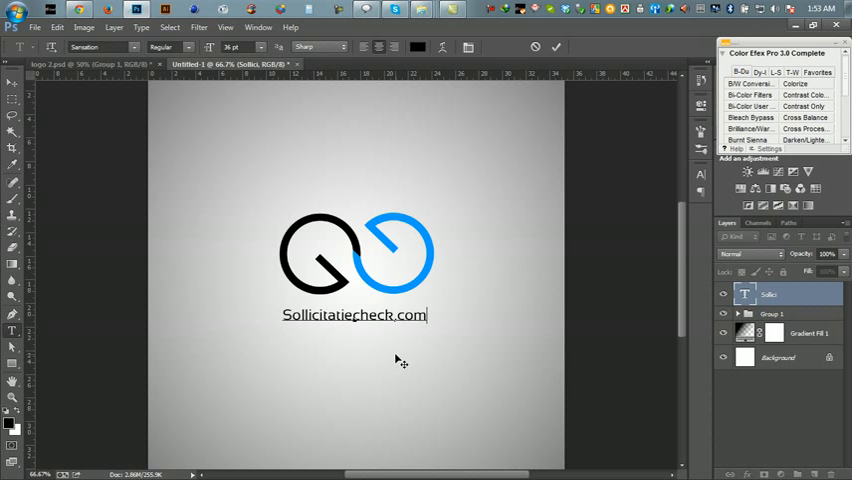
pyautogui.click(132, 46)
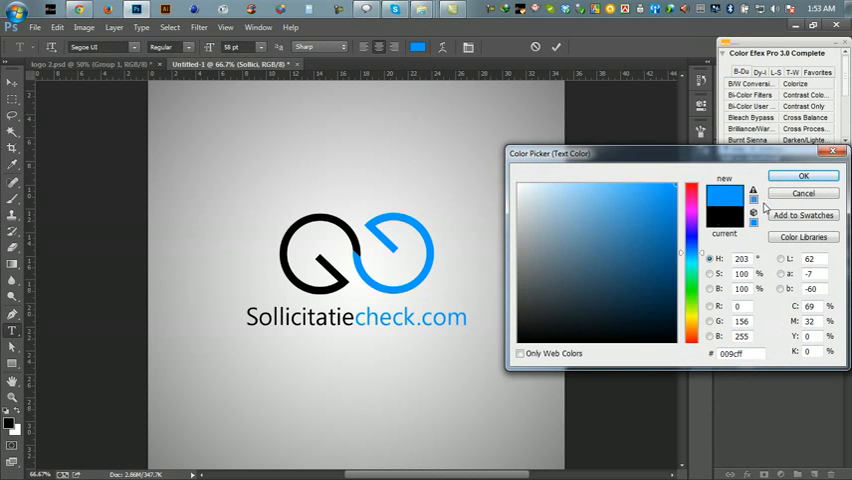
pyautogui.click(818, 176)
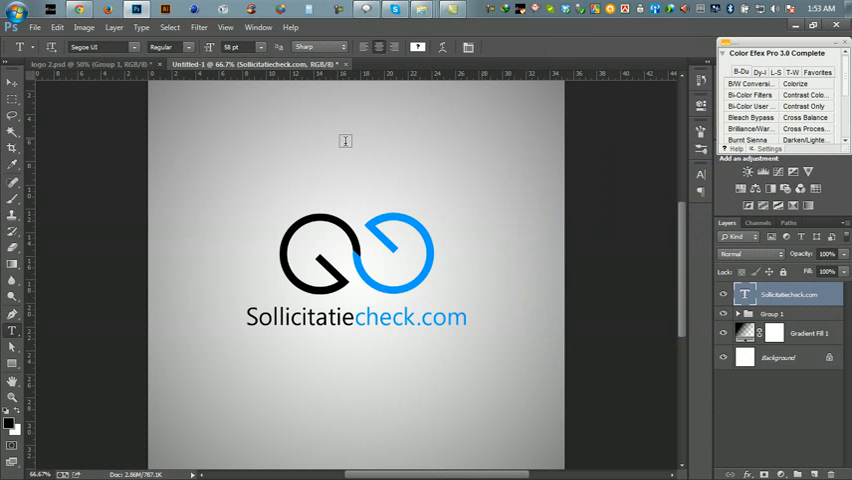